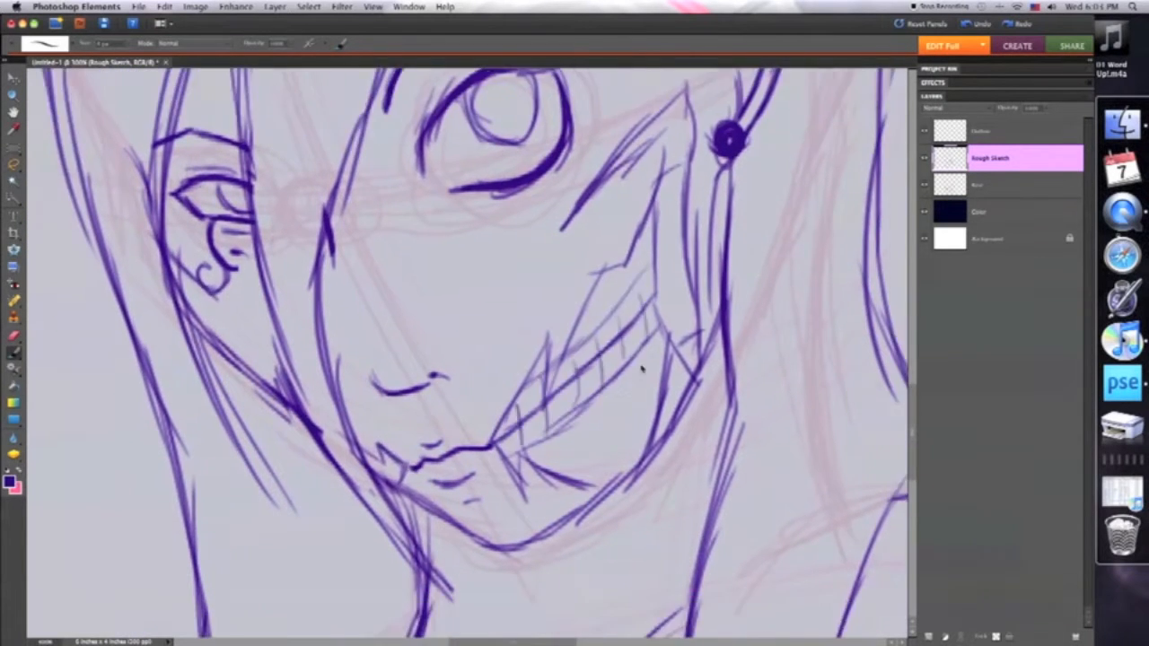
# - Select the Outline layer and ink the upper eyelid curve over the faded sketch
pyautogui.click(987, 131)
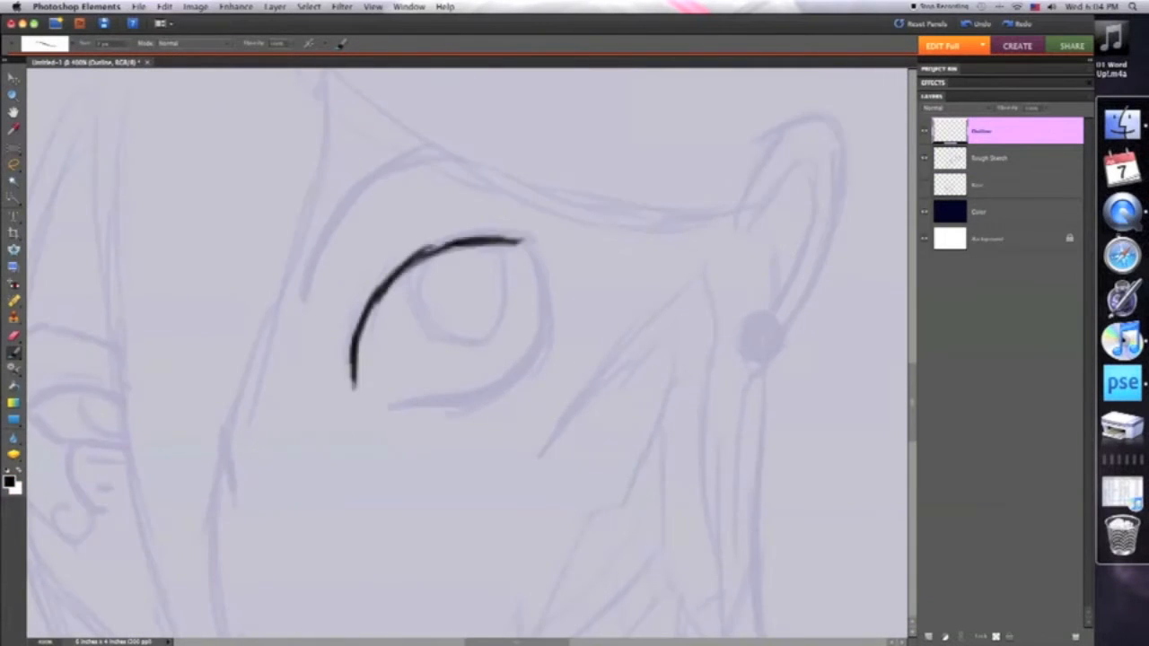
# - Ink the eye, ear, earring and teeth outlines, then paint a peach skin base
pyautogui.moveTo(521, 237); pyautogui.dragTo(377, 404)
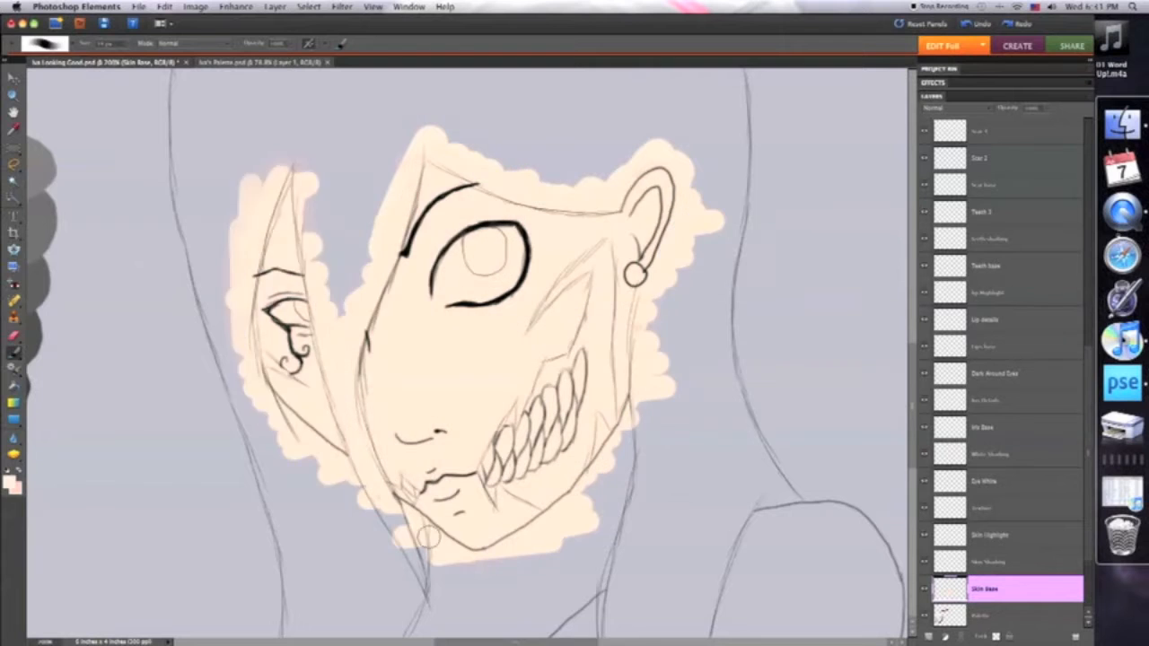
# - Paint pinkish skin shading and highlights, then Gaussian Blur the highlight about 12 px
pyautogui.click(987, 561)
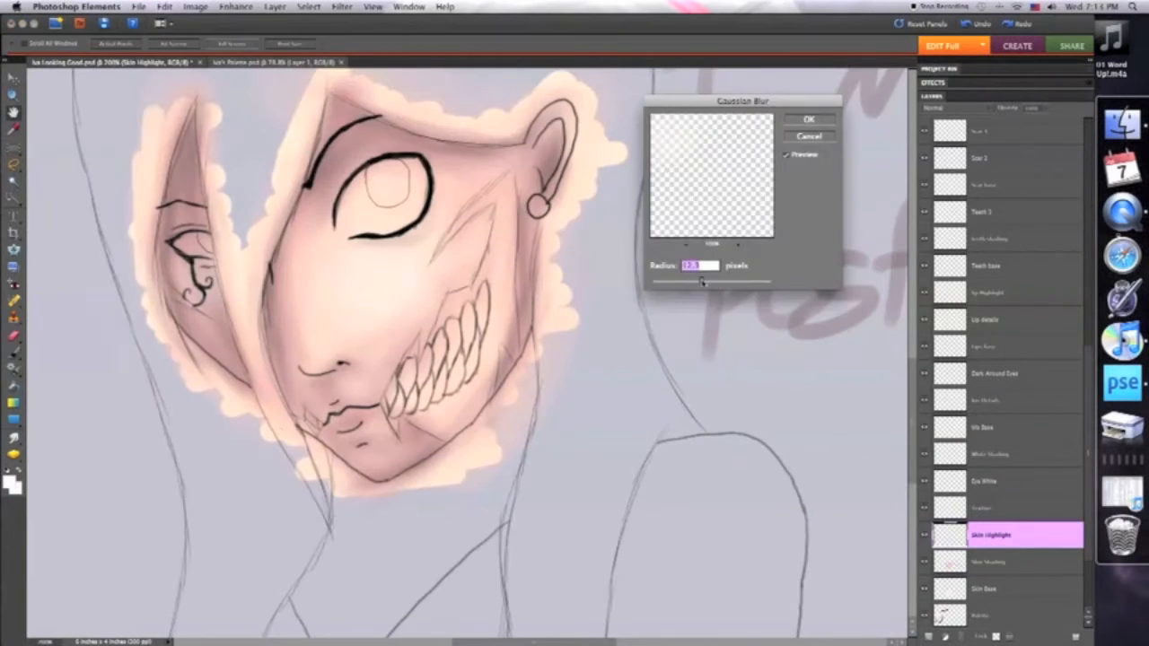
# - Paint red irises, smoky eye shadow, red lips, shaded teeth and pink scar base
pyautogui.click(808, 118)
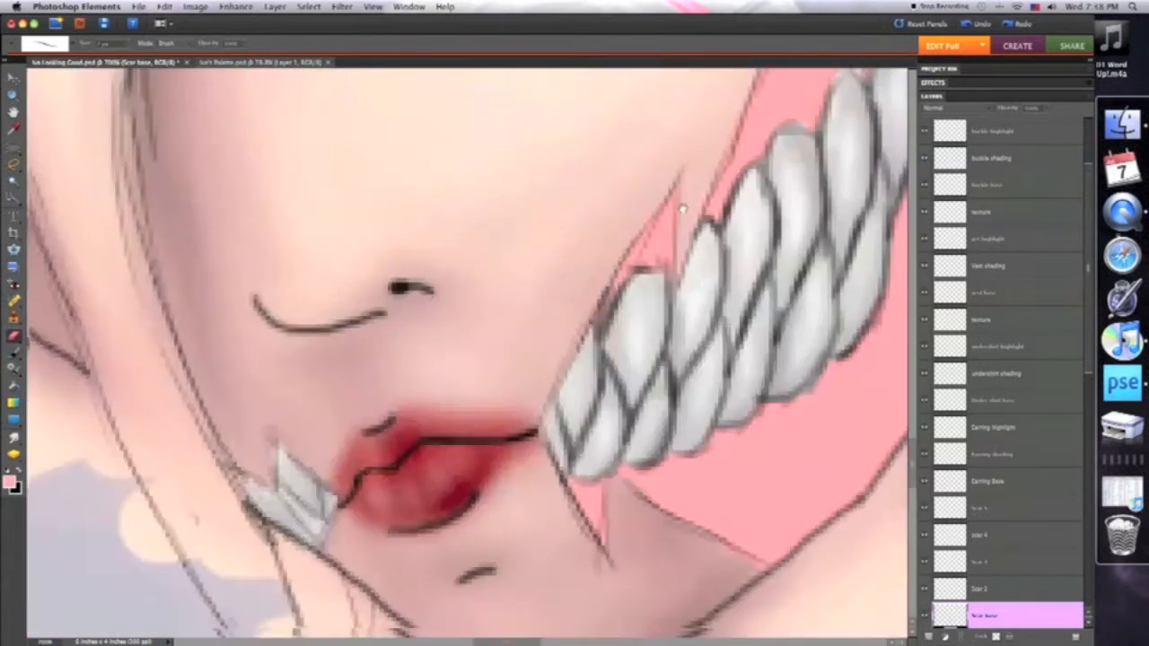
pyautogui.click(947, 108)
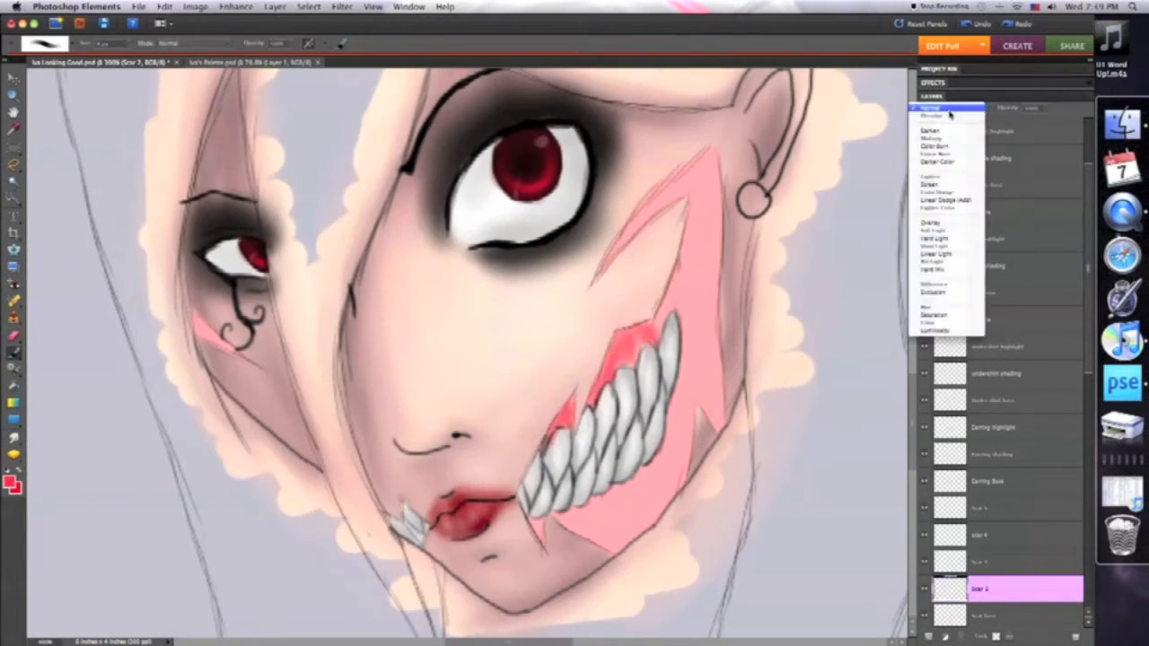
# - Sample a dark red and brush streaky textured strokes over the cheek scar base
pyautogui.click(933, 330)
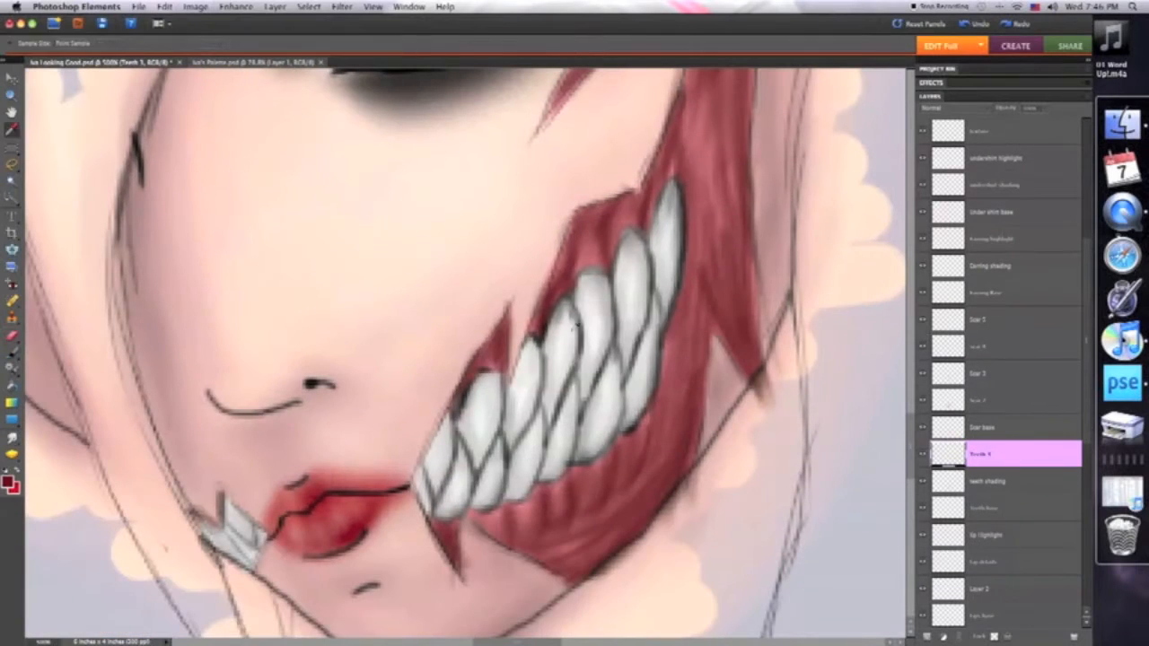
# - Add Under shirt and collar layers, painting a charcoal collar and deep red shirt
pyautogui.click(999, 348)
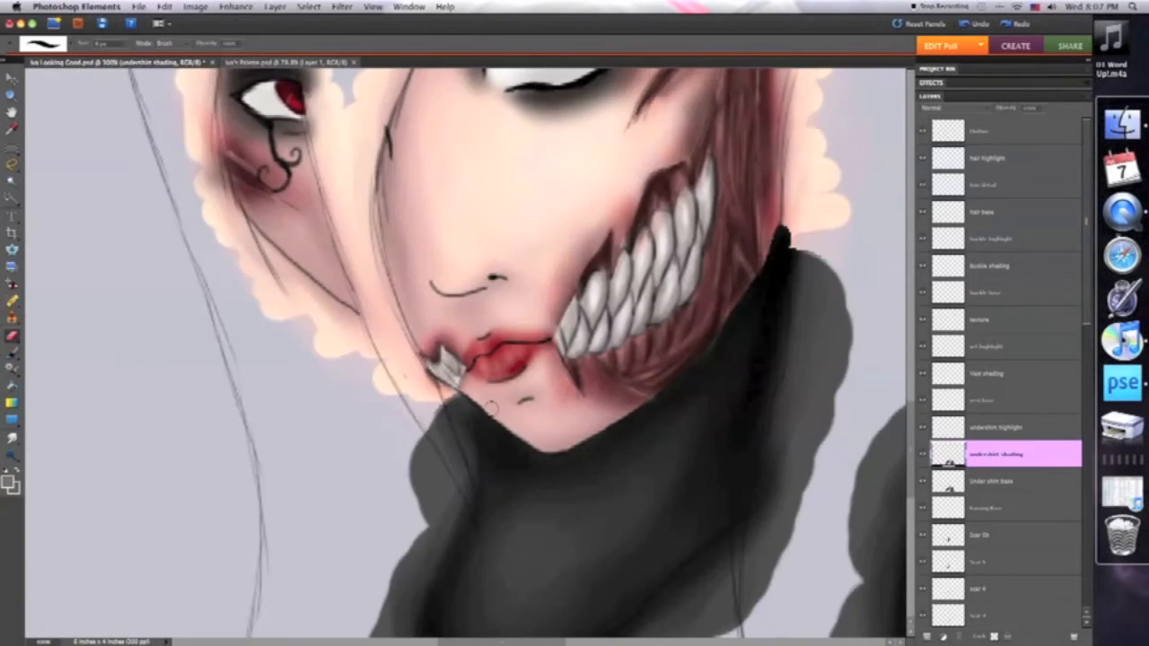
pyautogui.click(988, 401)
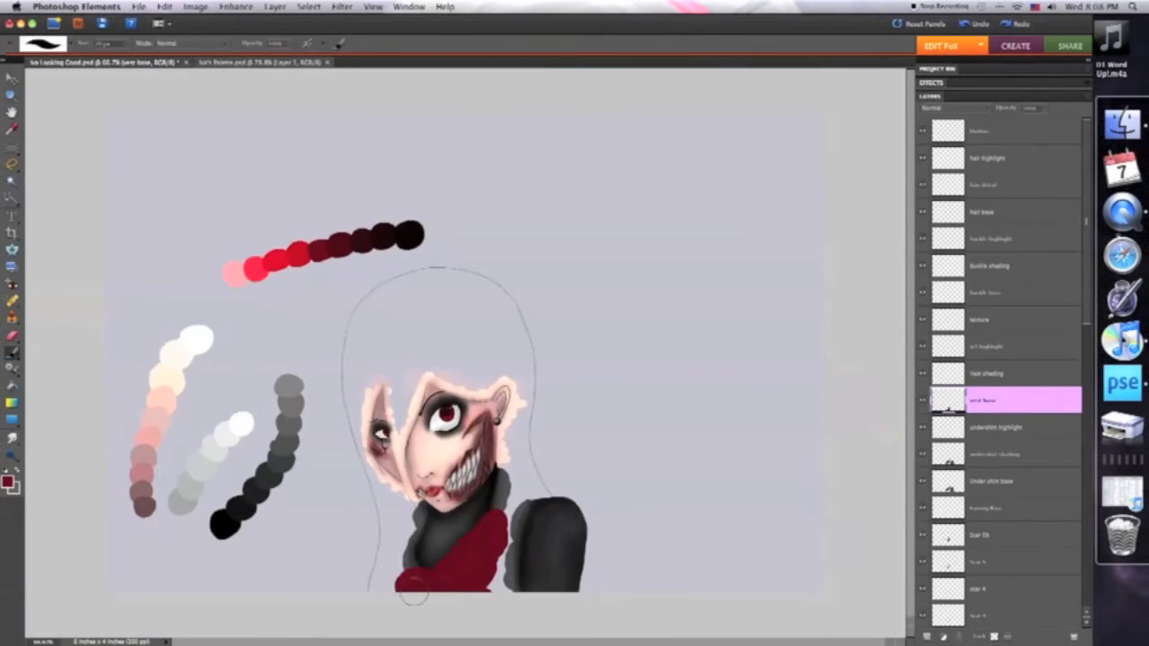